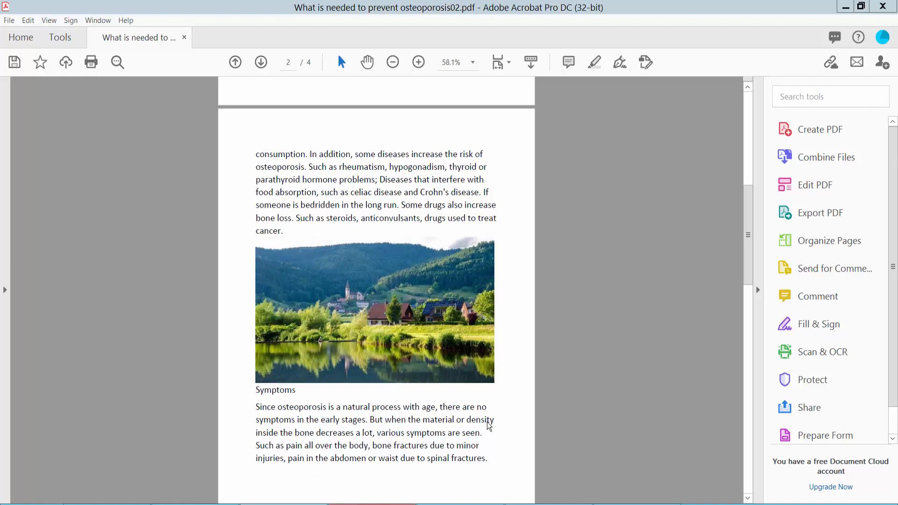
mouse_move(492, 399)
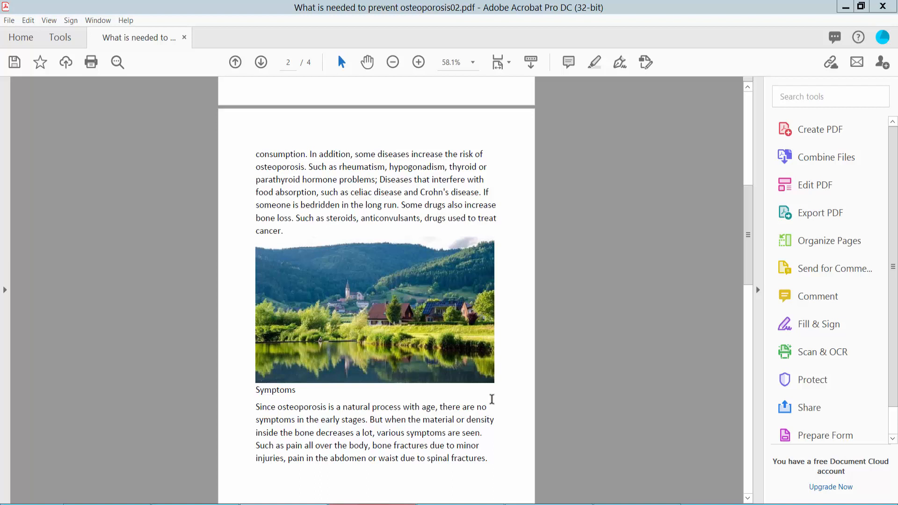
mouse_move(562, 116)
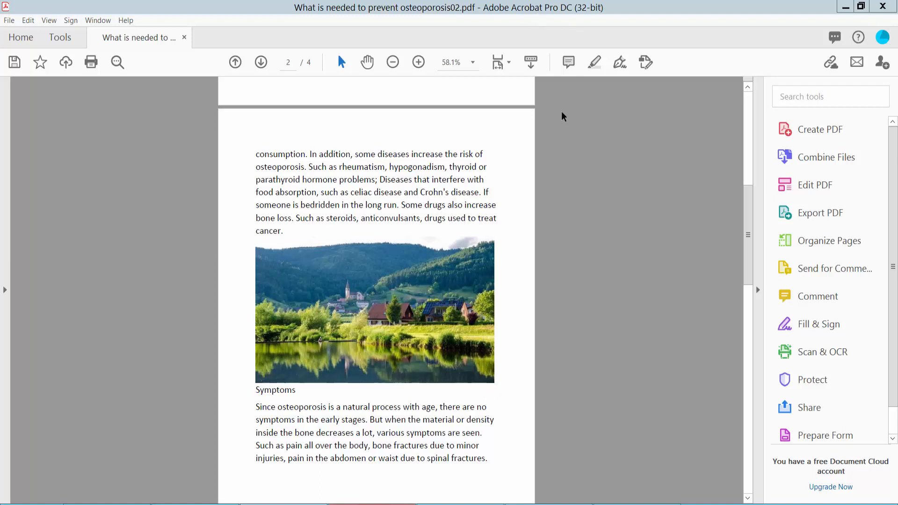
Step: Scroll from page 2 onto page 3 to reach the Risk assessment section
scroll("down", 3)
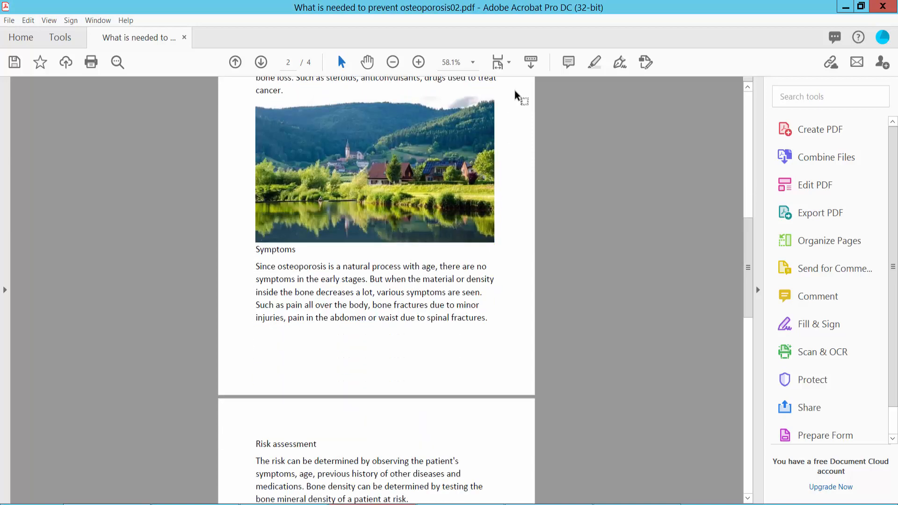
mouse_move(507, 280)
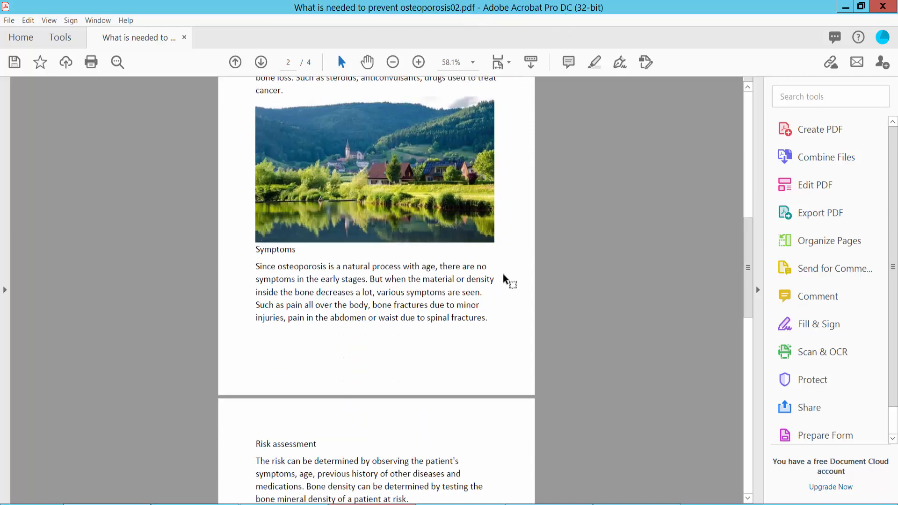
scroll("down", 3)
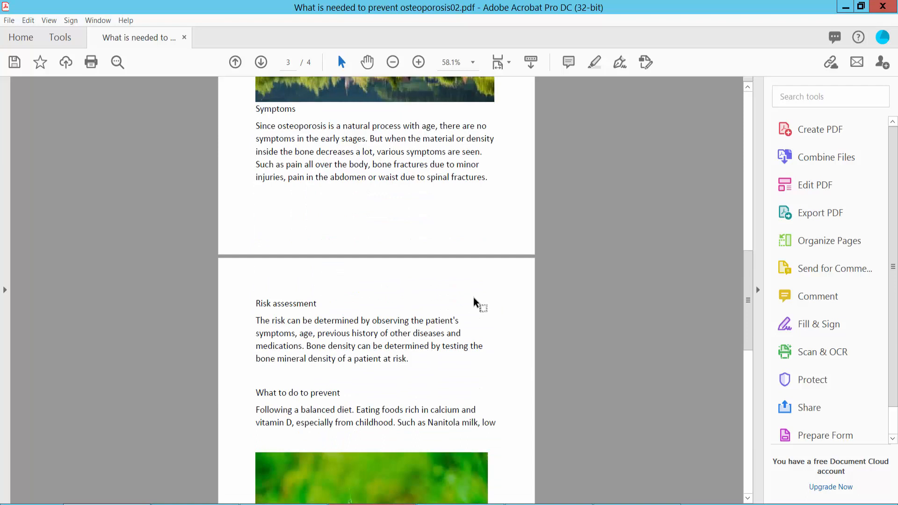
Step: Bring up the Save As PDF dialog from the File menu
left_click(10, 21)
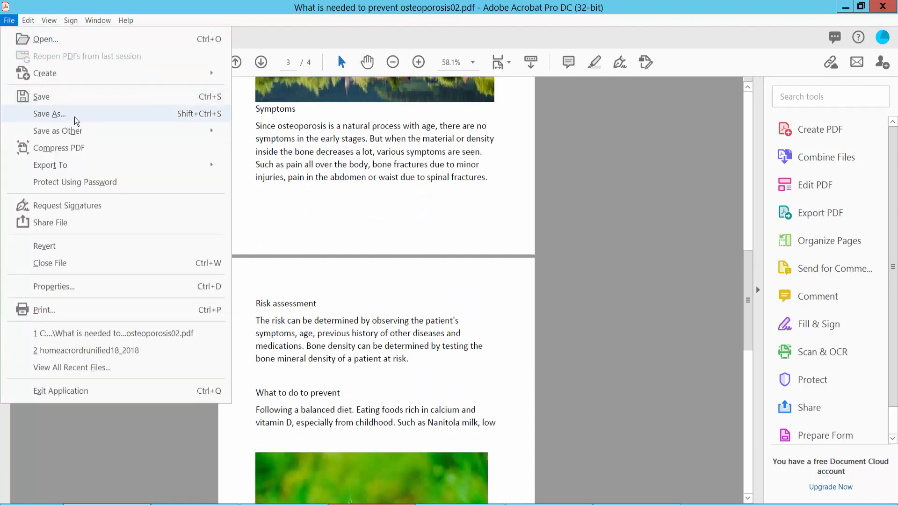
mouse_move(56, 123)
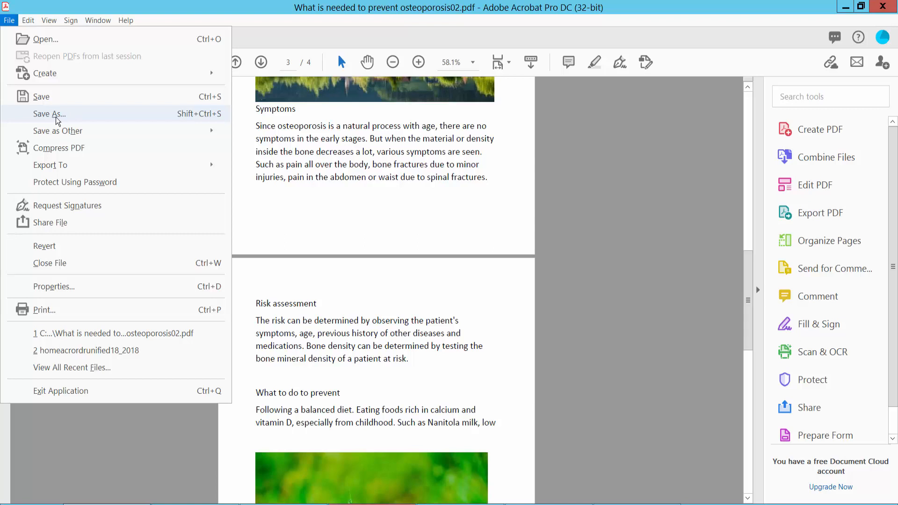
mouse_move(67, 120)
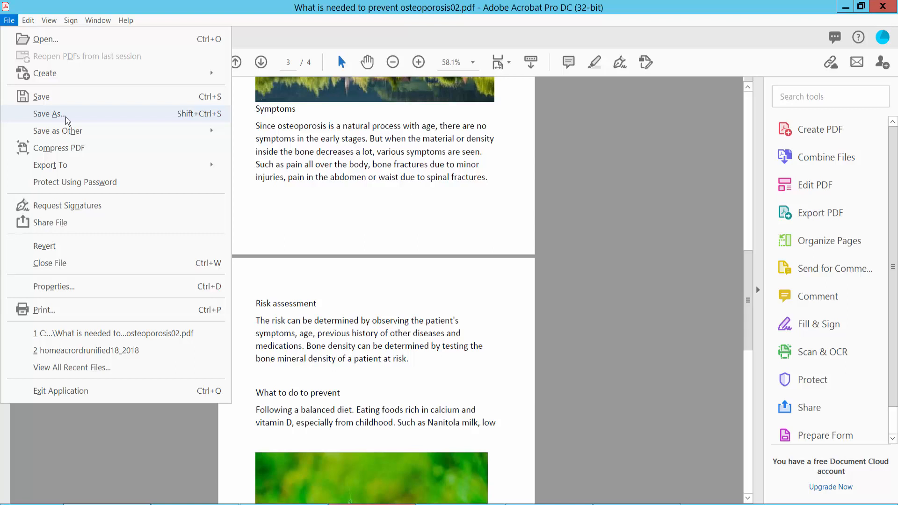
left_click(45, 114)
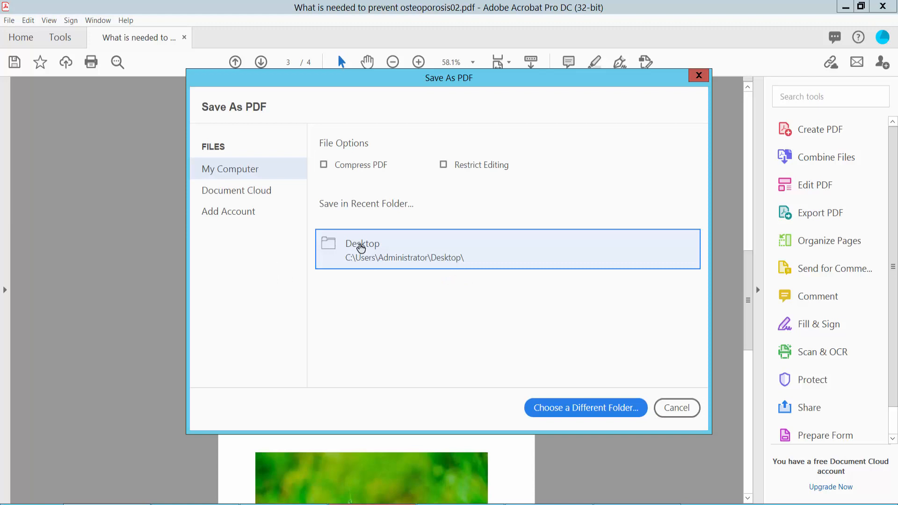
Step: Export the PDF's pages as TIFF images into New folder on the Desktop
left_click(361, 249)
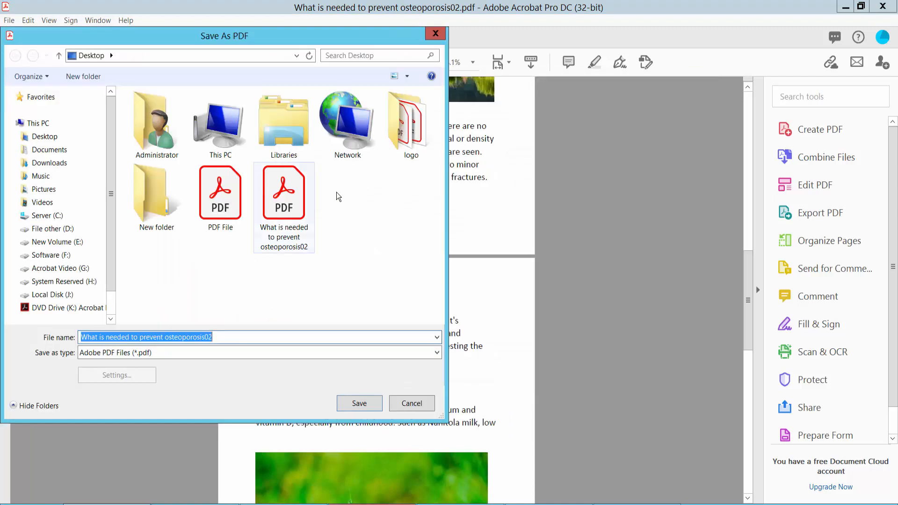
left_click(157, 195)
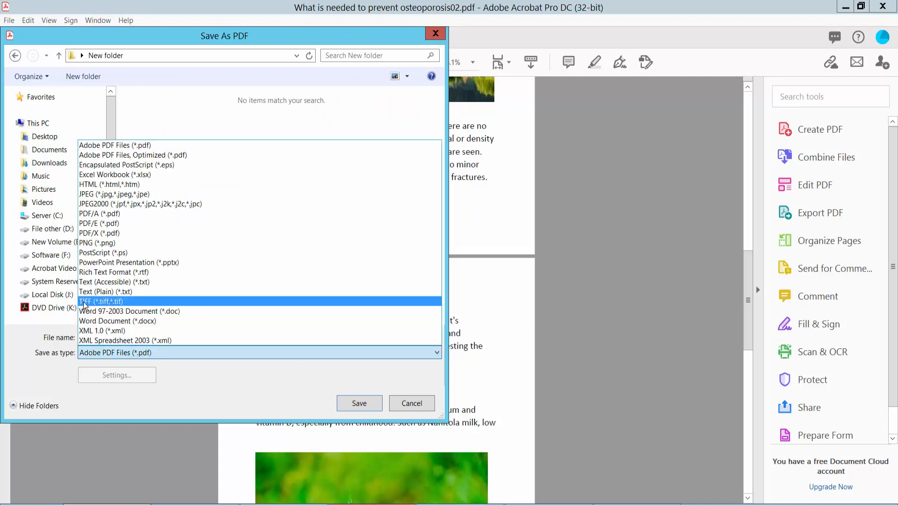
left_click(92, 302)
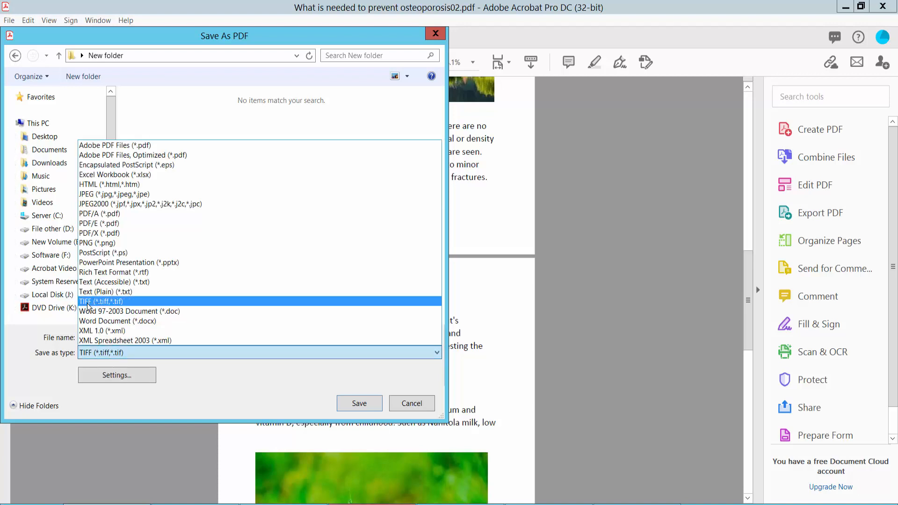
left_click(99, 302)
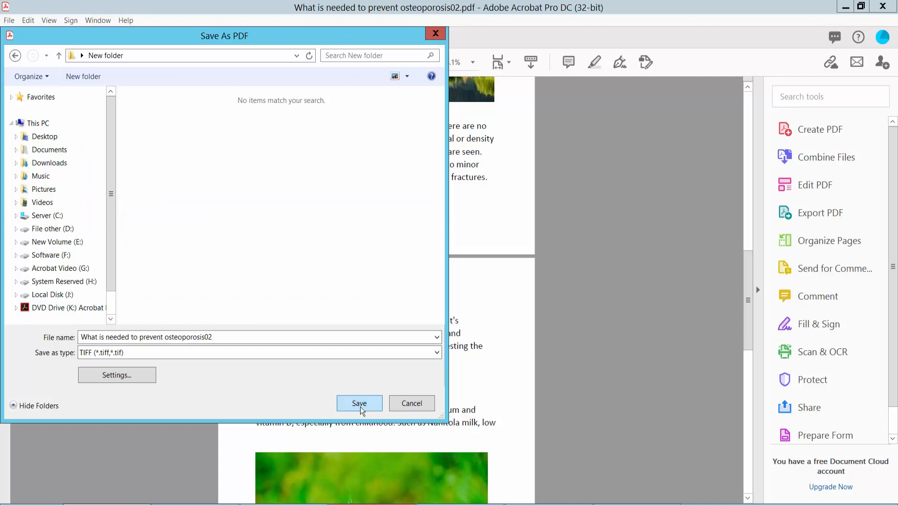
left_click(360, 403)
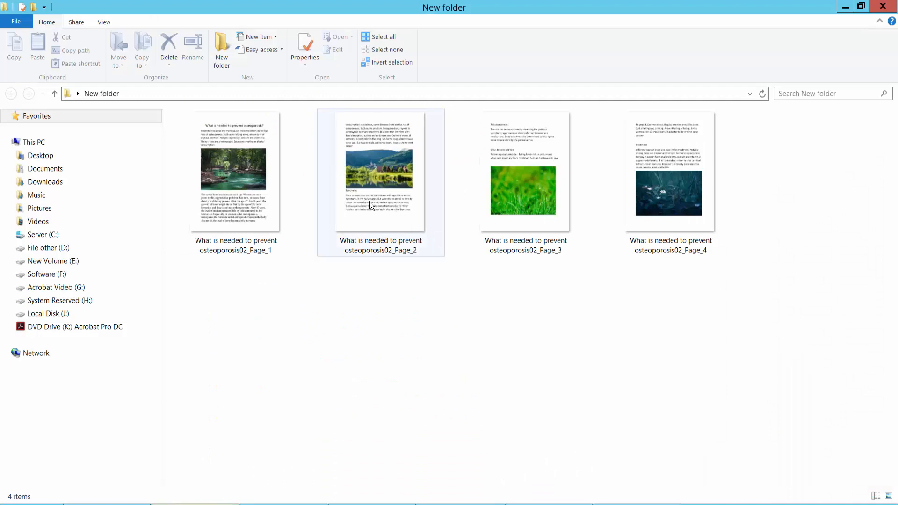
Step: Check Page_2's properties (643 KB TIFF) and glance at Page_1's options in New folder
left_click(376, 179)
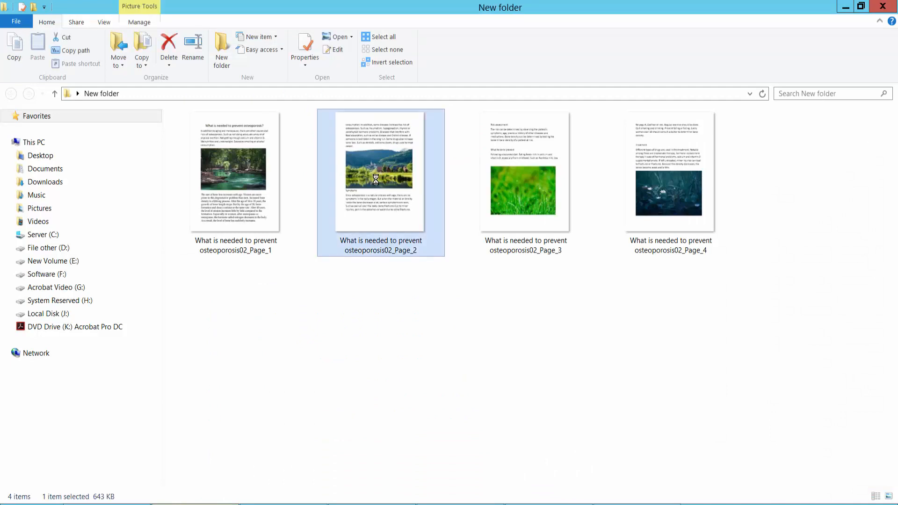
left_click(305, 46)
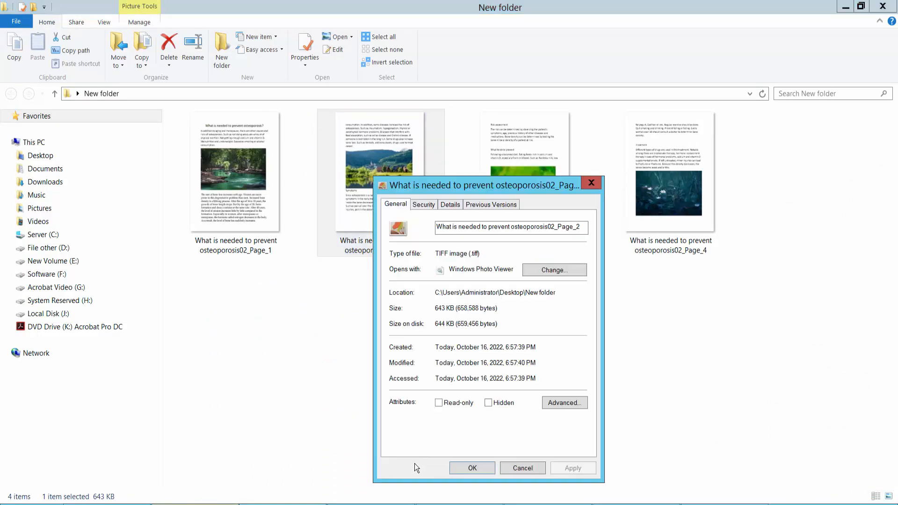
double_click(453, 253)
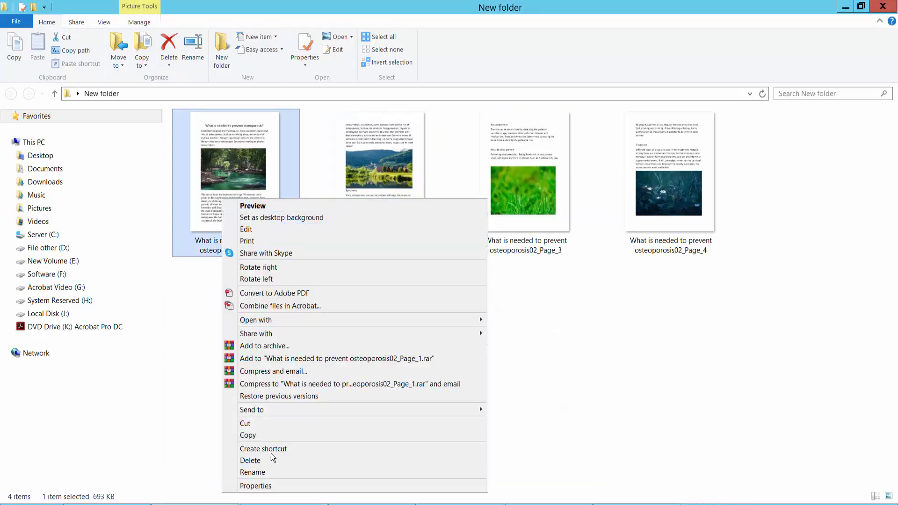
left_click(256, 487)
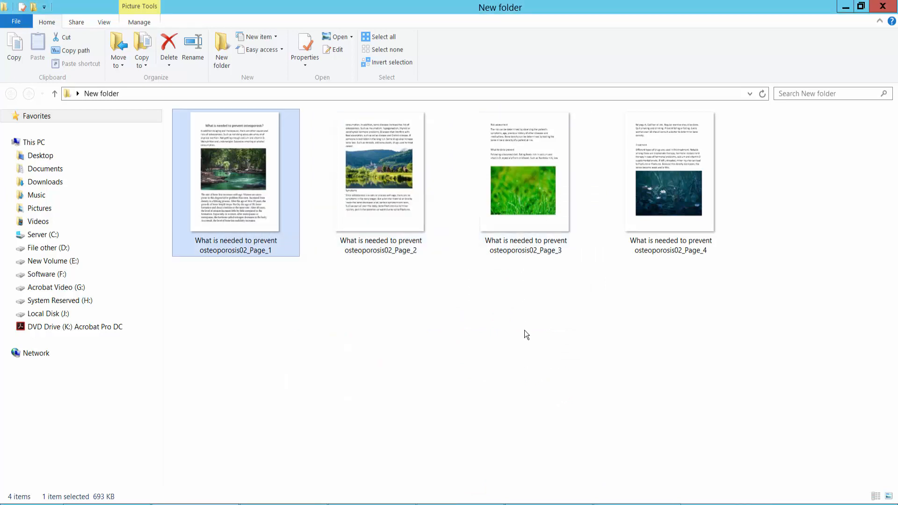
mouse_move(516, 359)
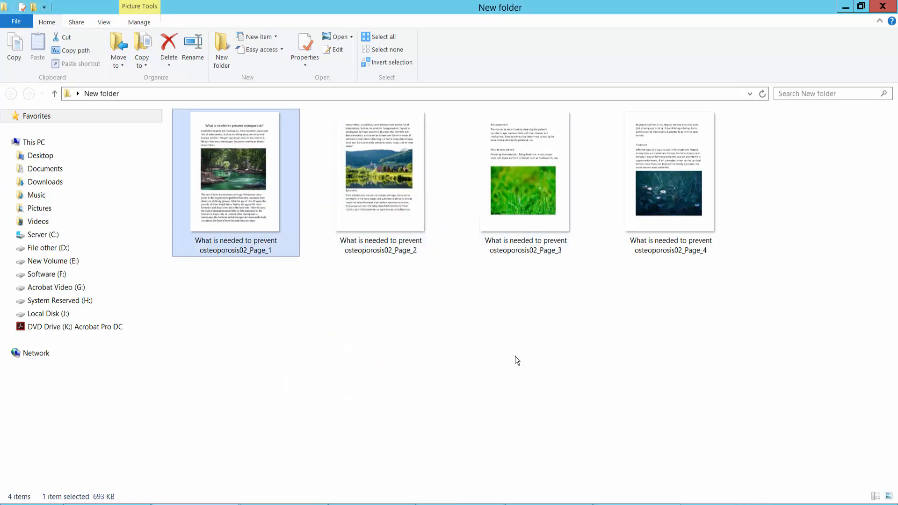